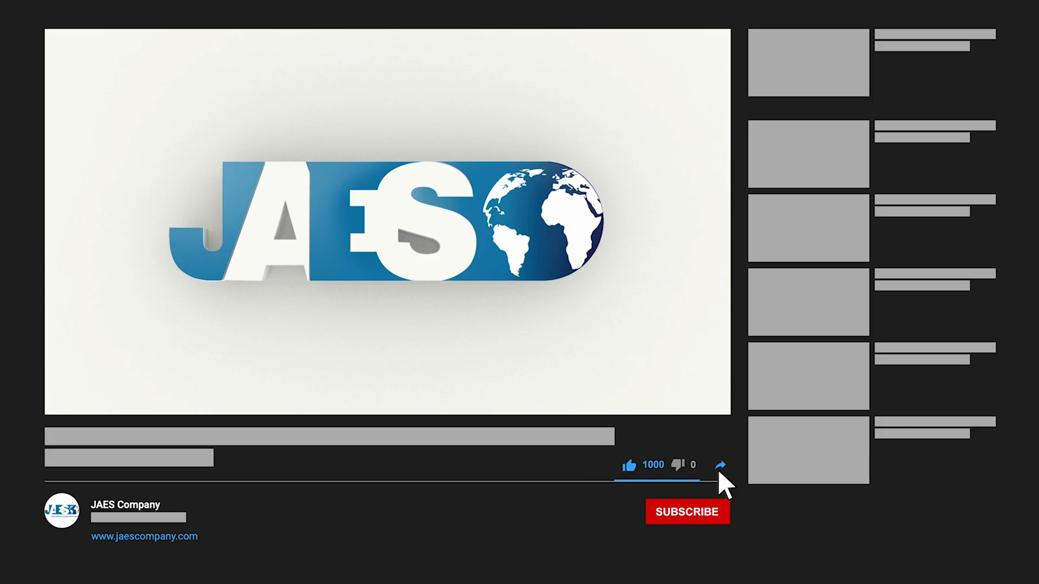
pyautogui.click(687, 512)
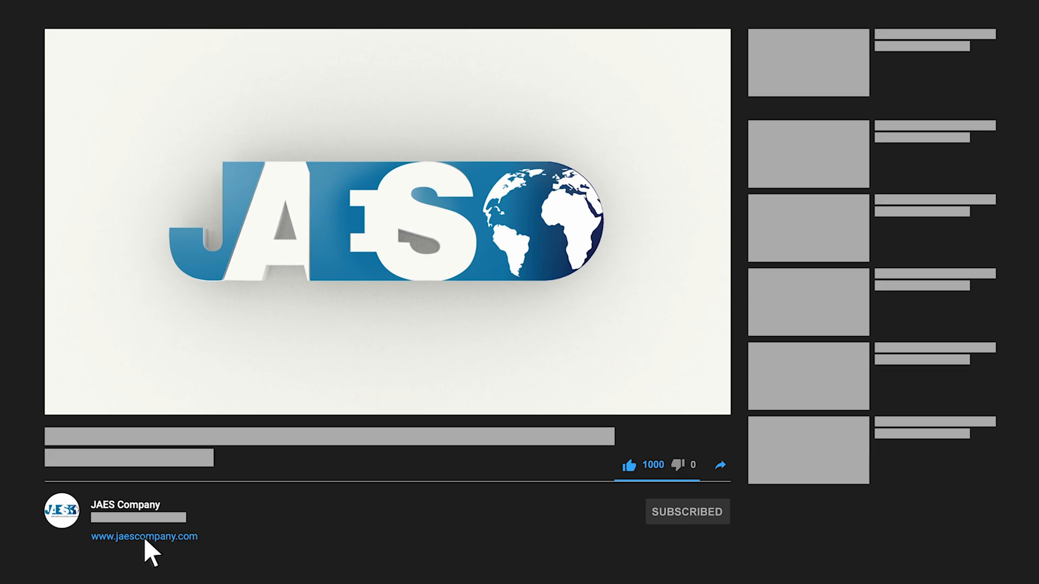
pyautogui.click(144, 536)
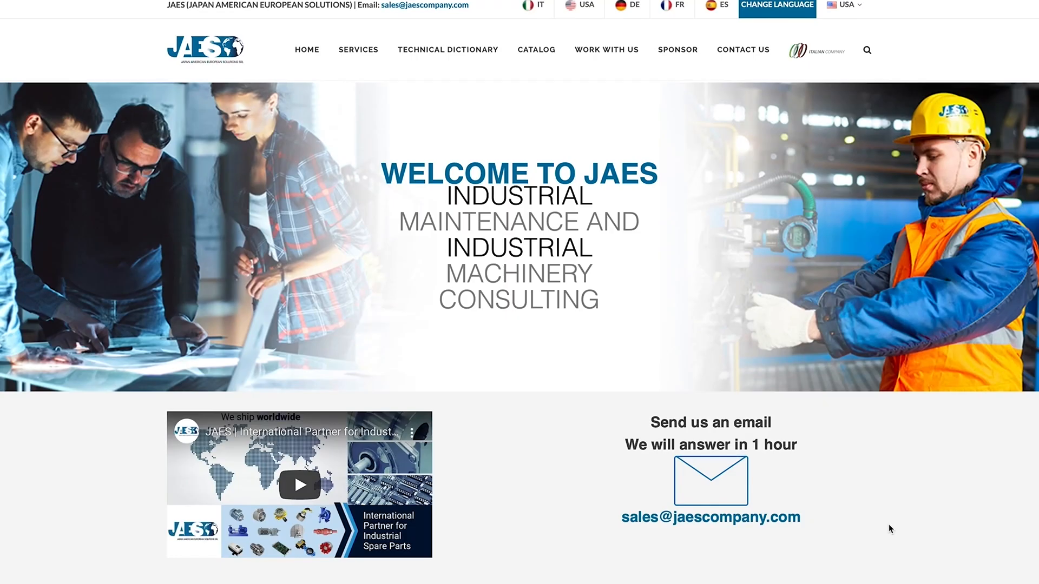